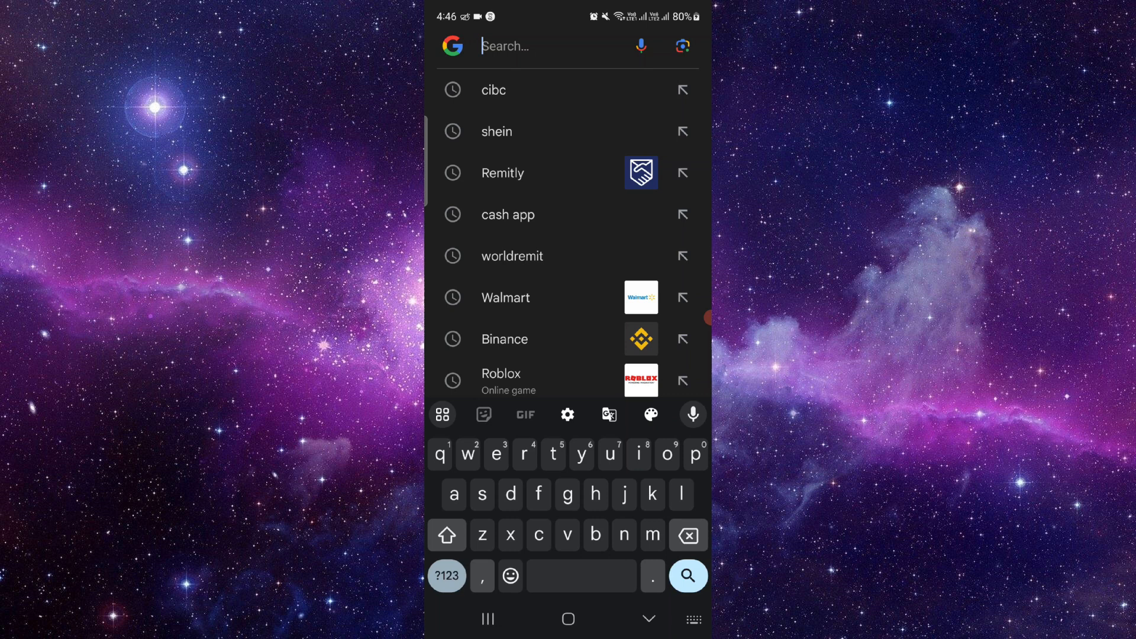
Rerun the recent 'cibc' Google search to show its results.
{"action": "left_click", "coordinate": [493, 90]}
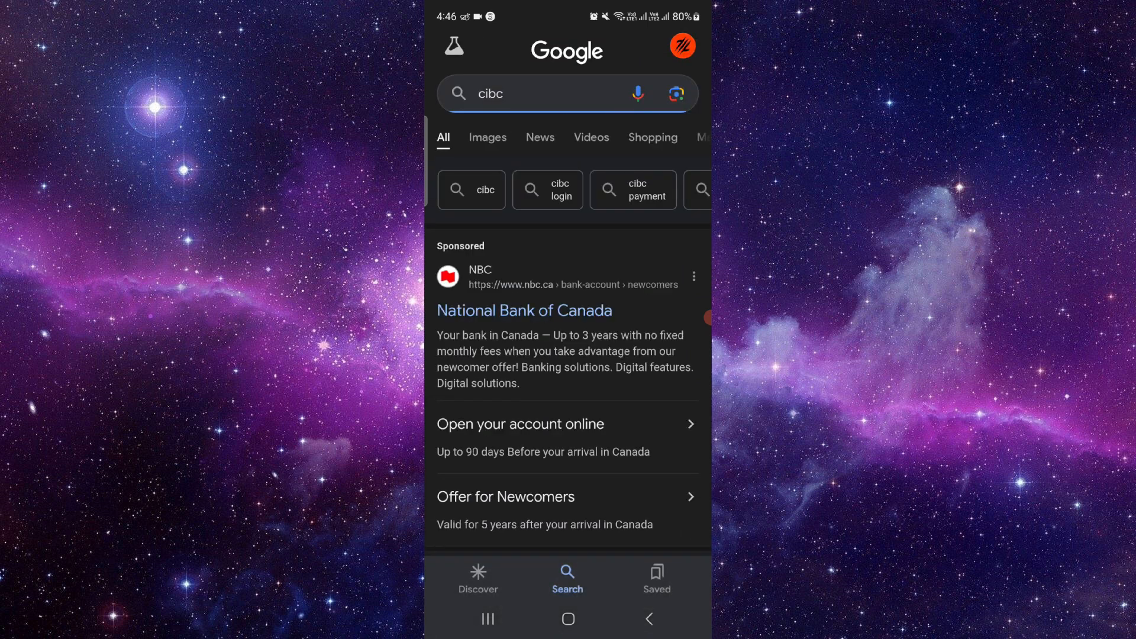
Scroll past the sponsored National Bank ad to reach the cibc.com result.
{"action": "scroll", "scroll_direction": "down", "scroll_amount": 3}
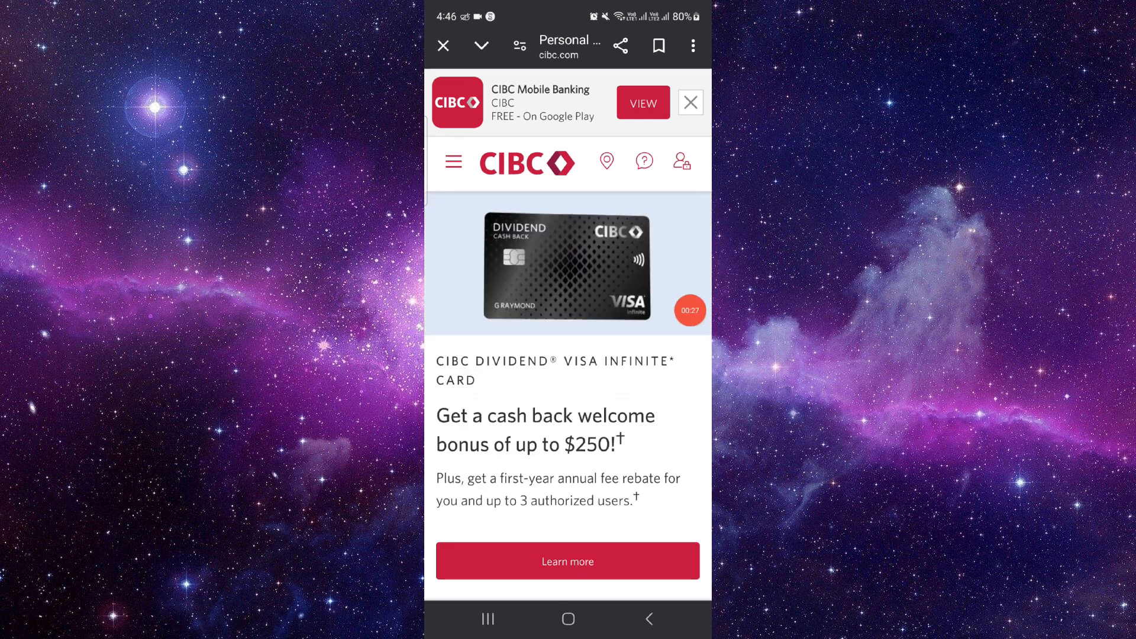
Open the header sign-on menu and choose Online Banking.
{"action": "left_click", "coordinate": [681, 161]}
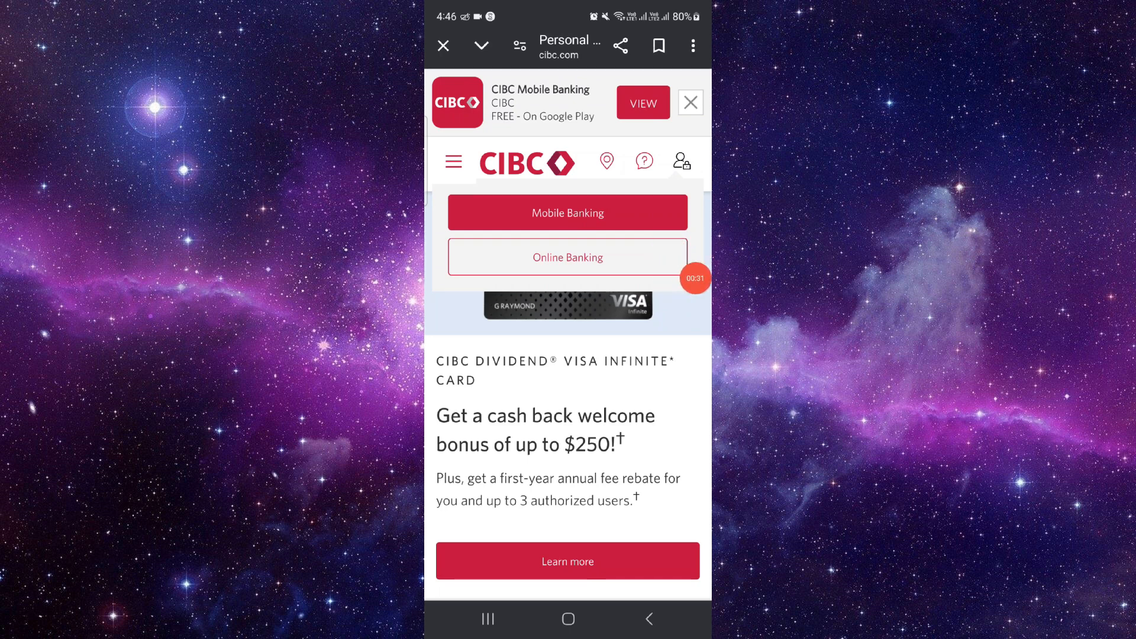
{"action": "left_click", "coordinate": [568, 258]}
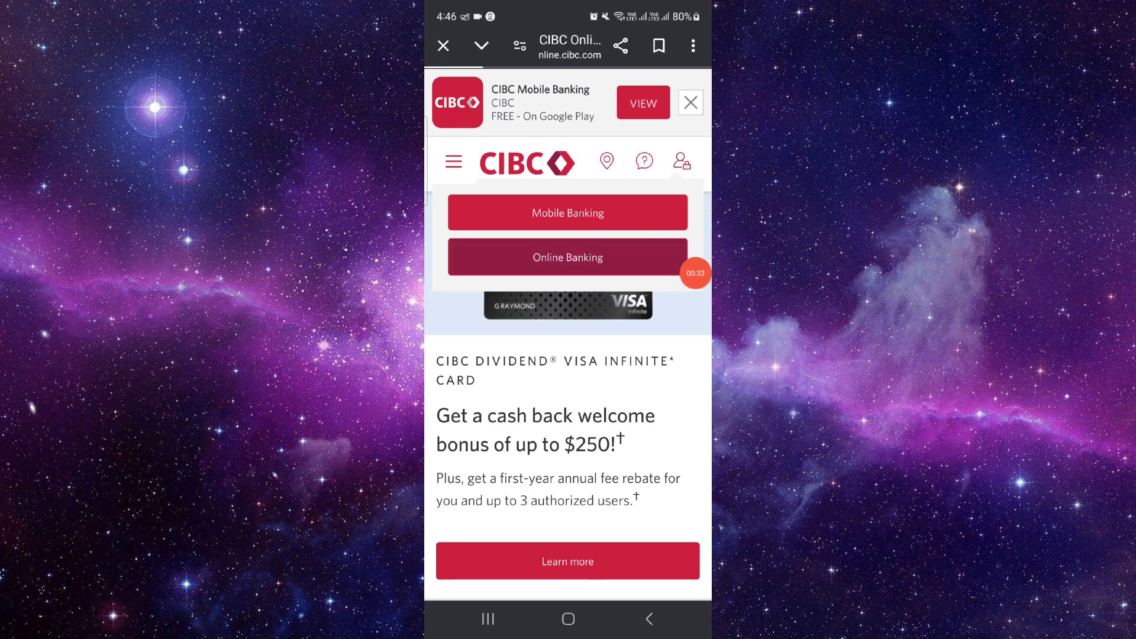
{"action": "left_click", "coordinate": [568, 257]}
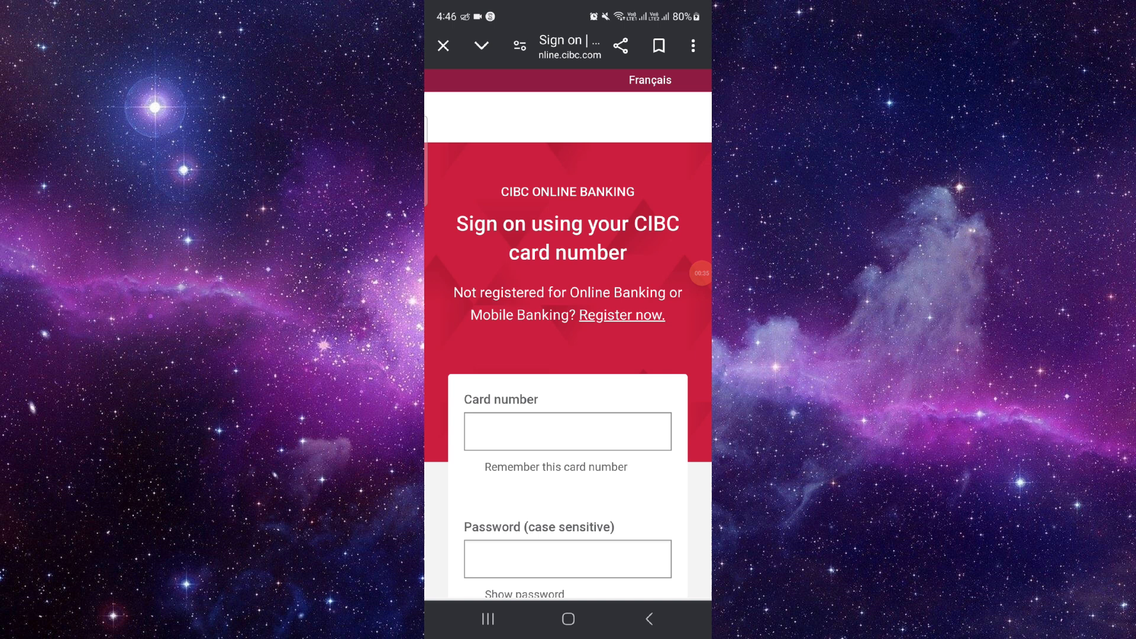